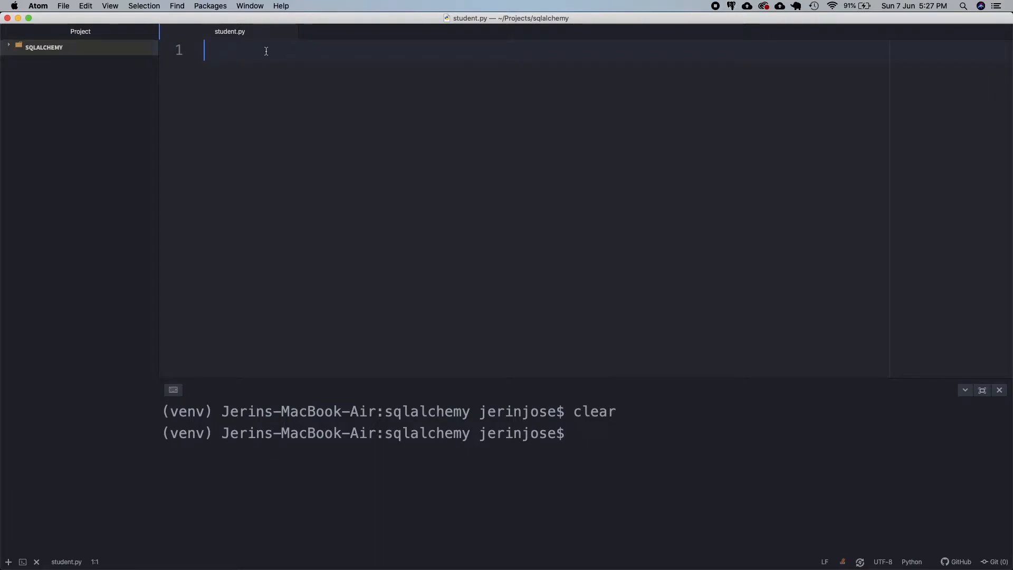
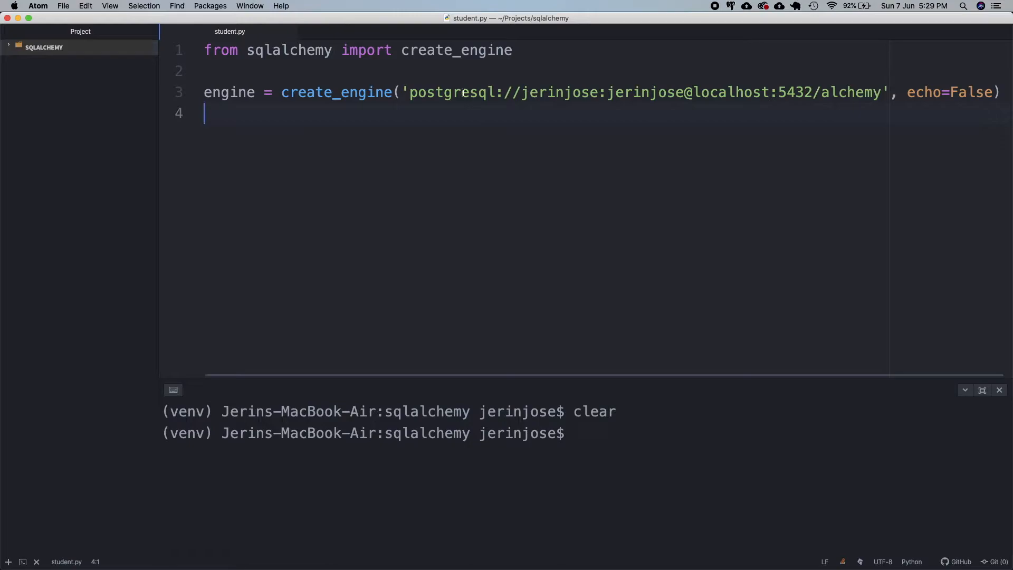
- Import create_engine and define an engine for postgresql localhost:5432/alchemy with echo=False
double_click(451, 92)
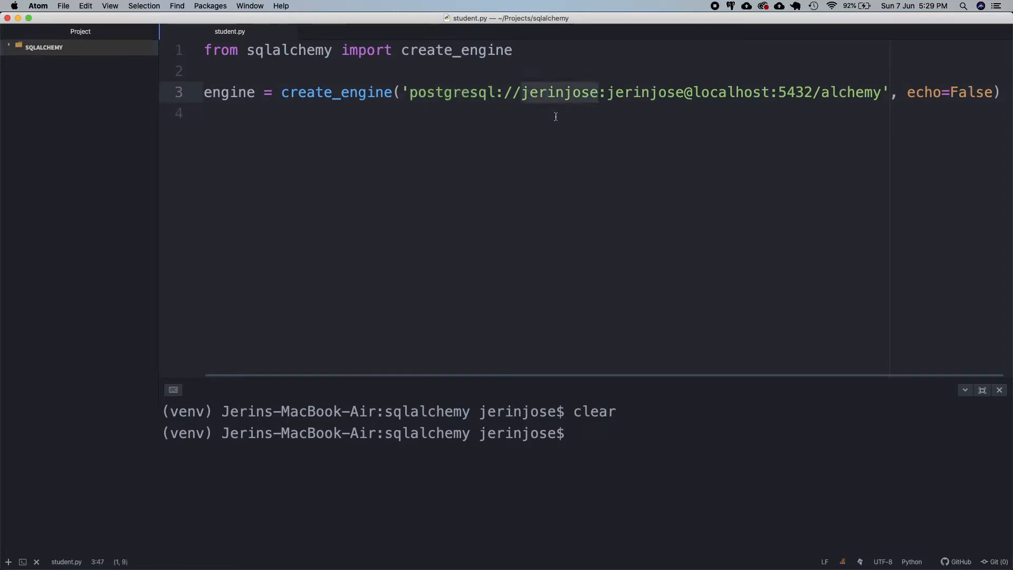
double_click(645, 92)
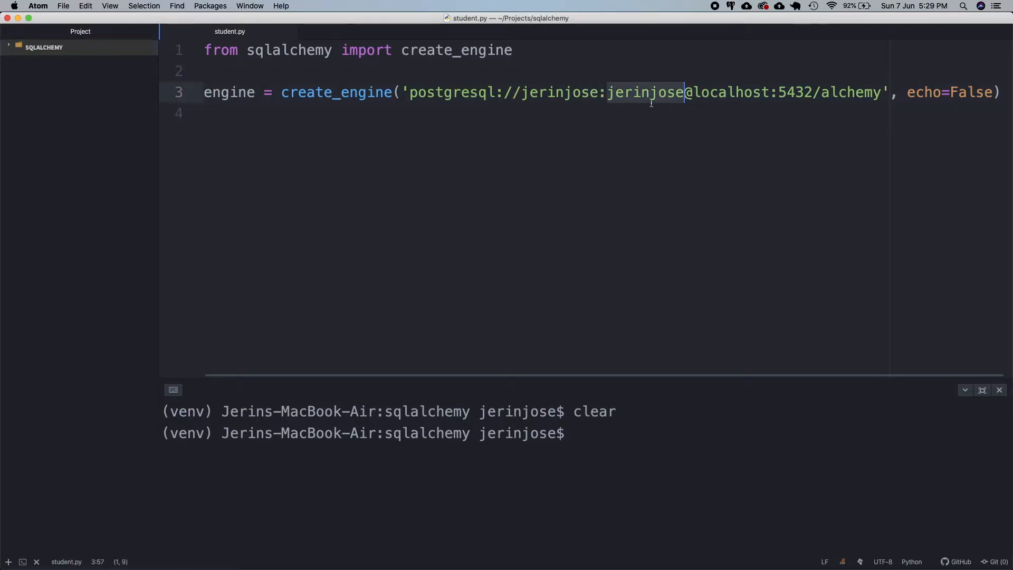
click(796, 93)
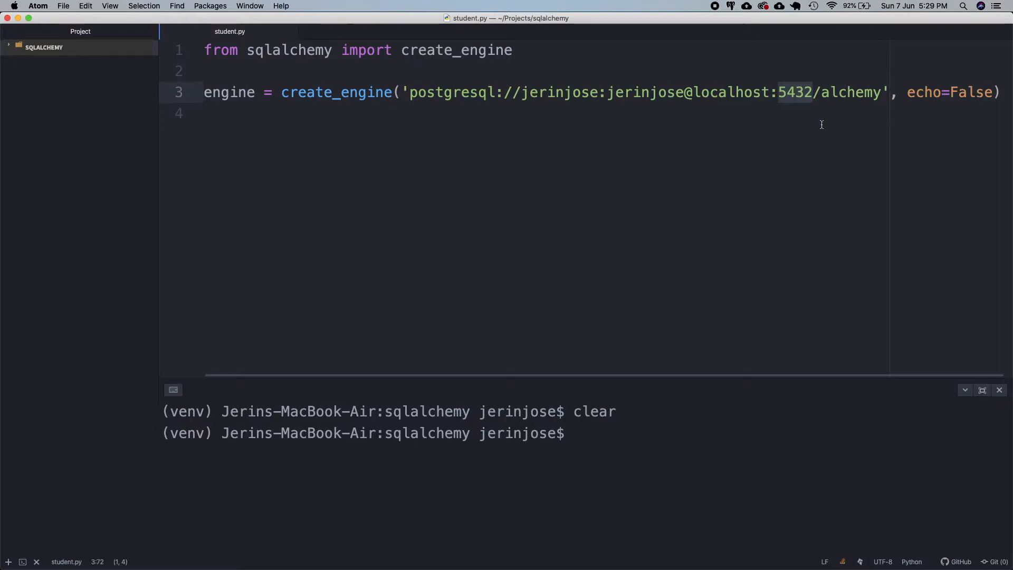
double_click(851, 92)
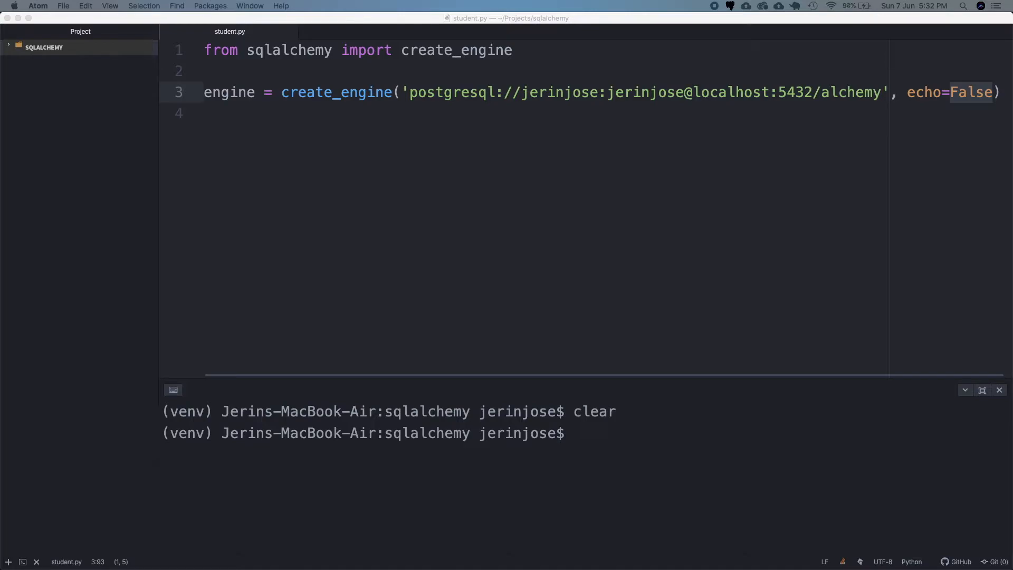
- Add the import 'from sqlalchemy.orm import sessionmaker'
text(from sqlalchemy)
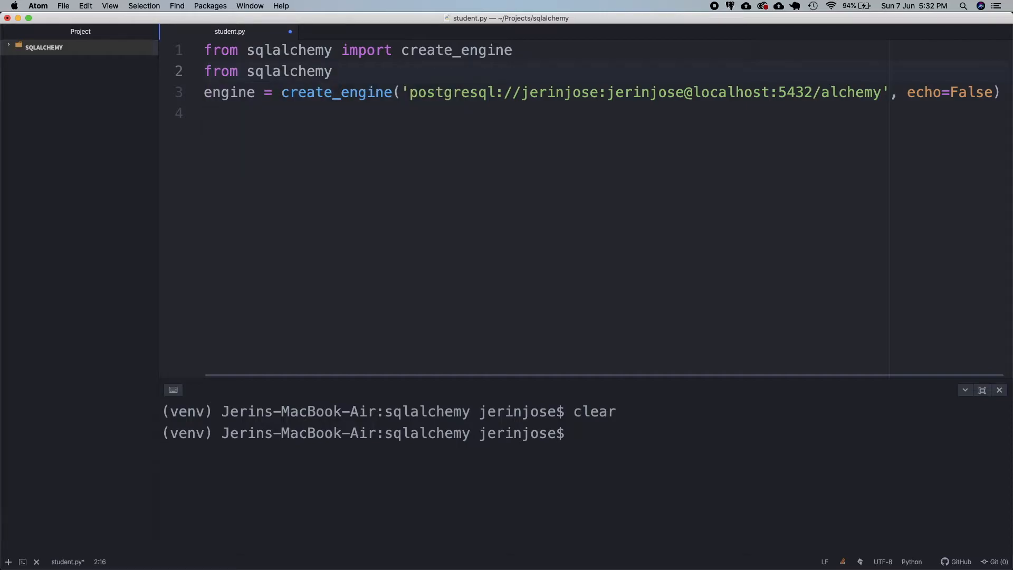
text(import sessio)
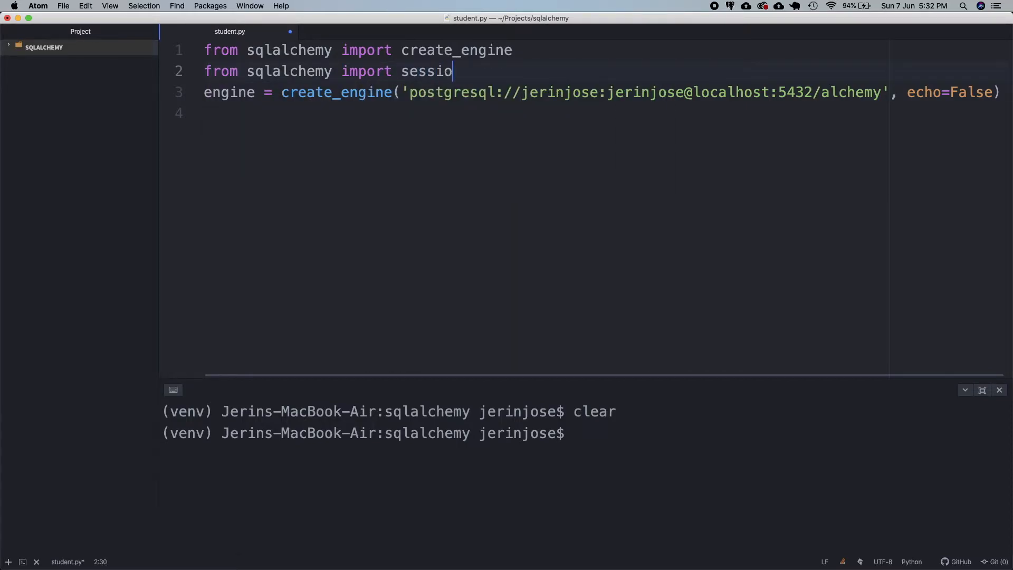
key(backspace)
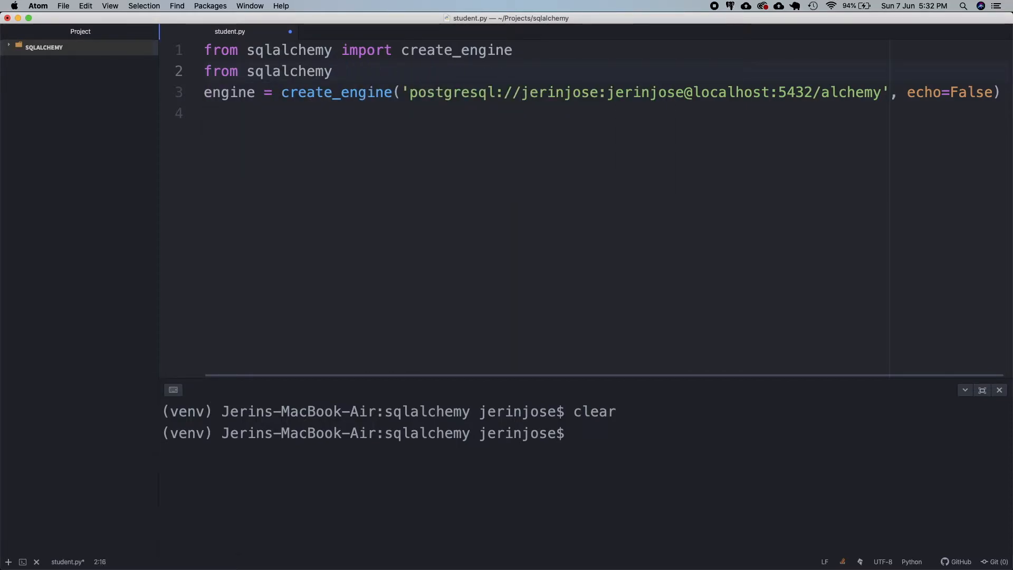
text(.orm import)
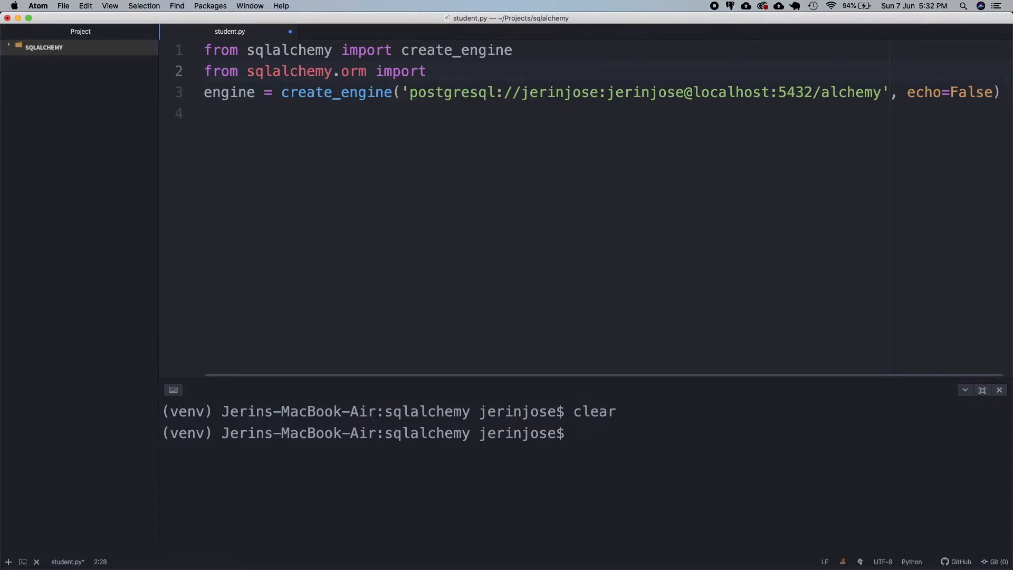
text(sessionmaker)
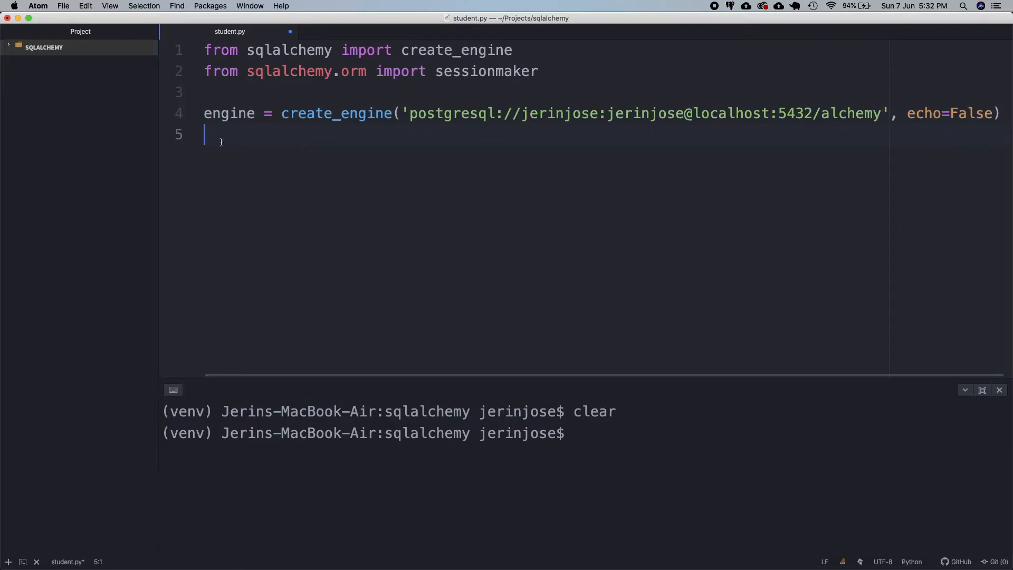
- Define Session = sessionmaker(bind=engine) and create session = Session()
key(enter)
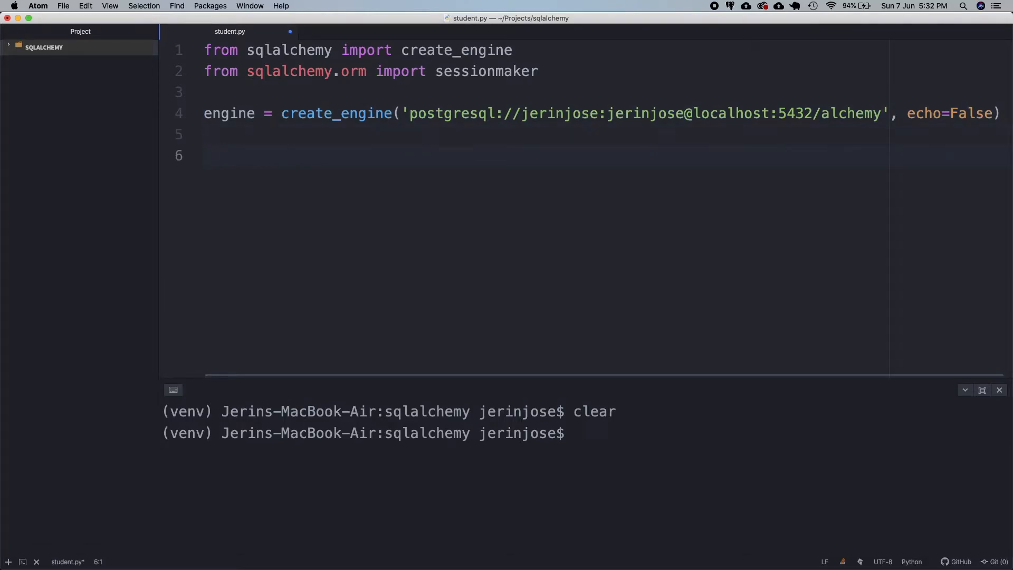
text(Session = sessionmaker)
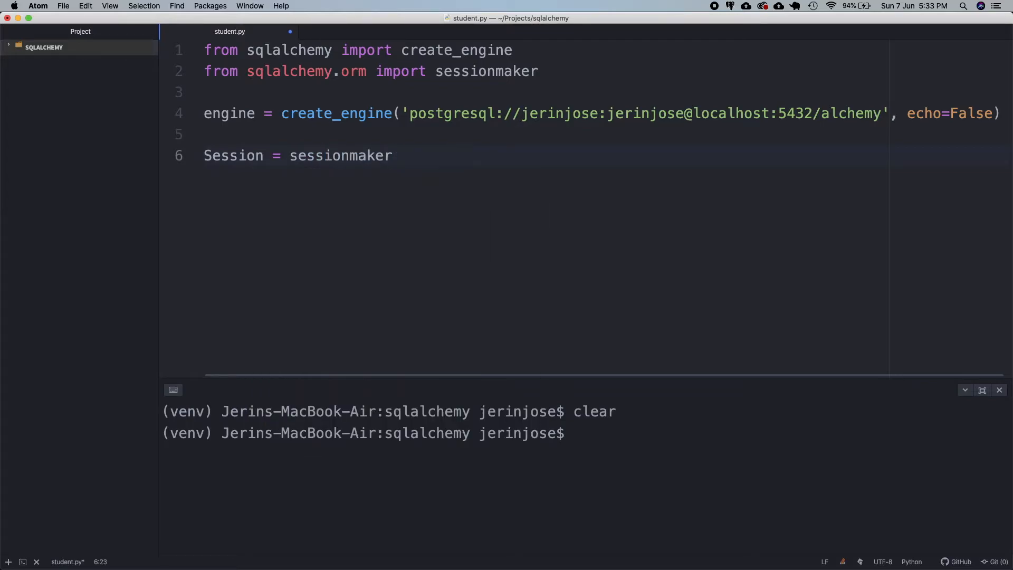
text((bind=engine)
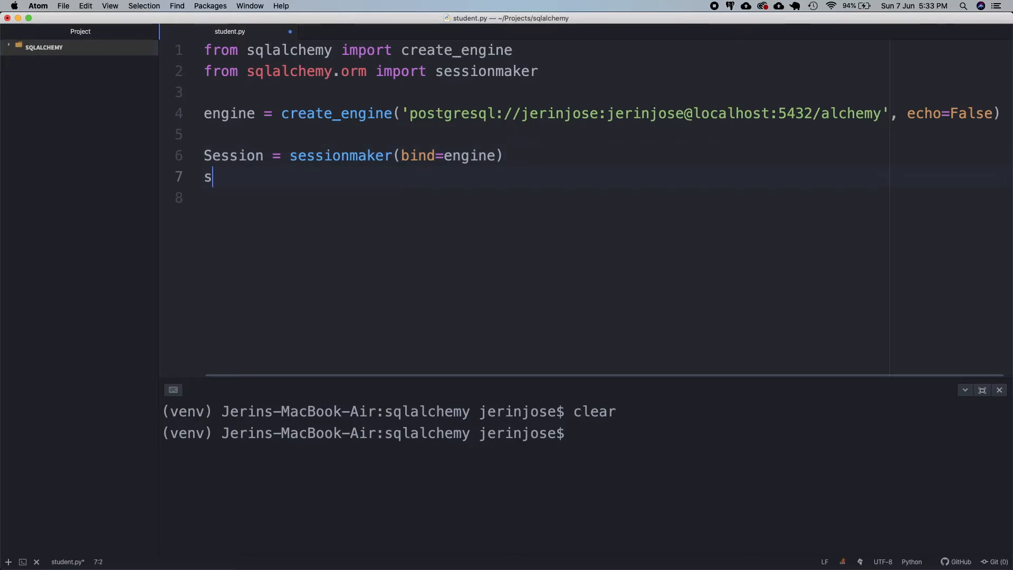
text(ession = Session()
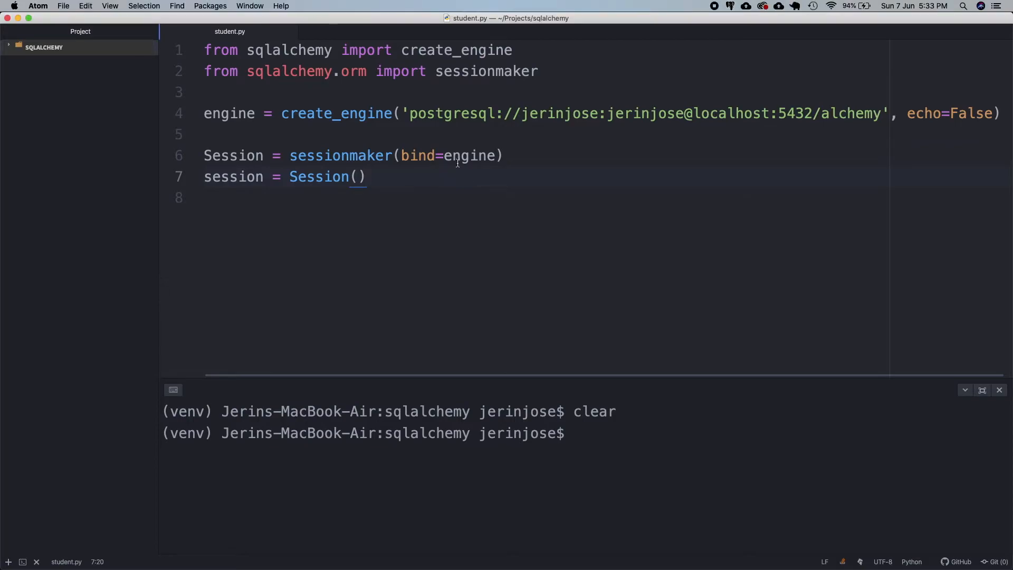
double_click(230, 113)
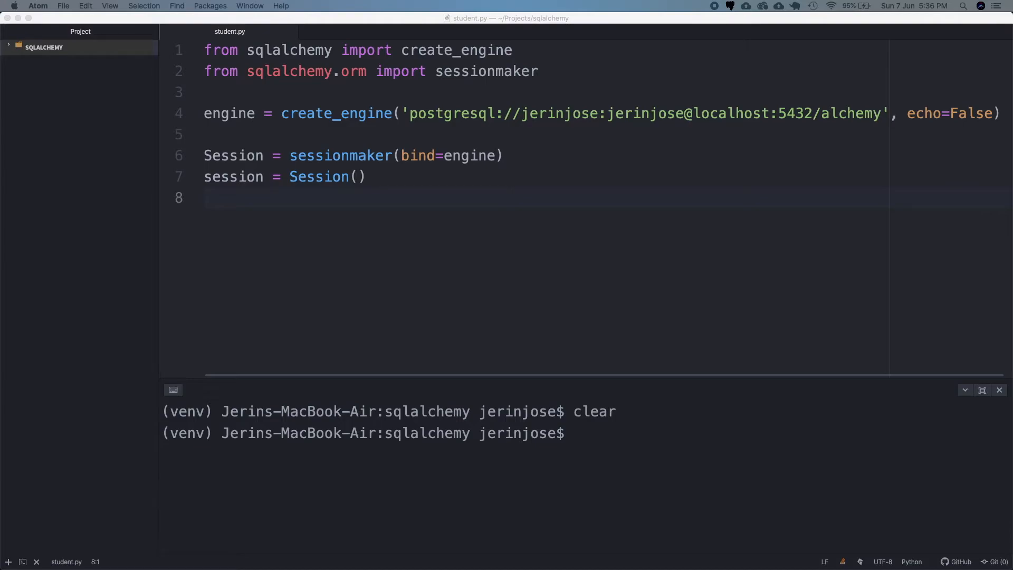
- Import declarative_base from sqlalchemy.ext.declarative and define Base = declarative_base()
text(from)
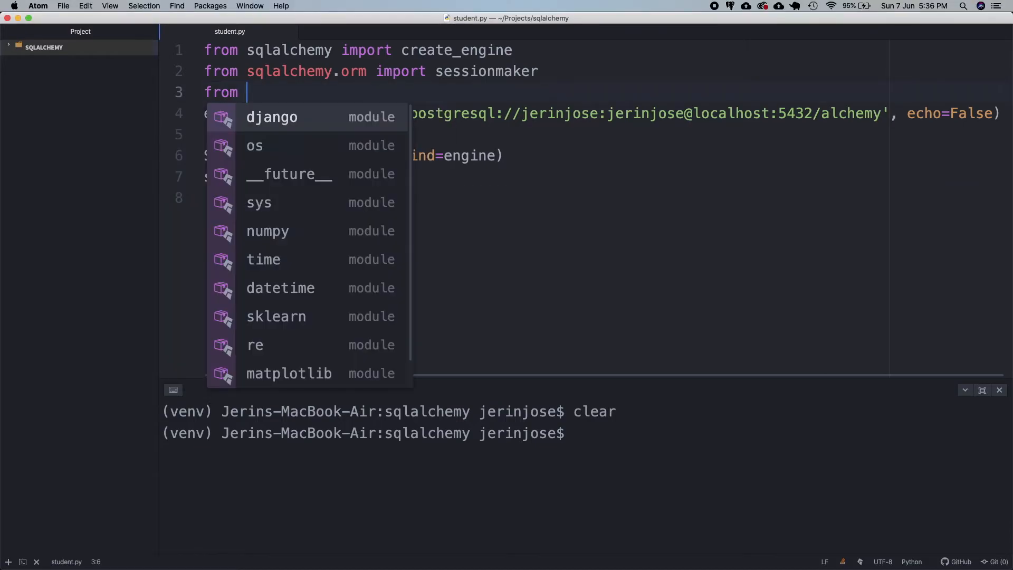
text(sqlalchemy)
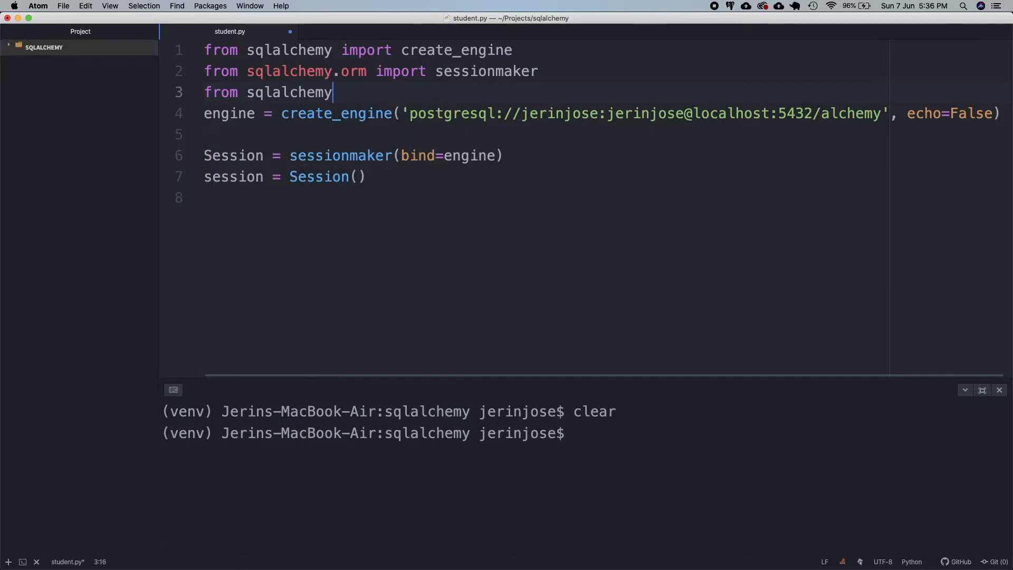
text(.ext.declarative)
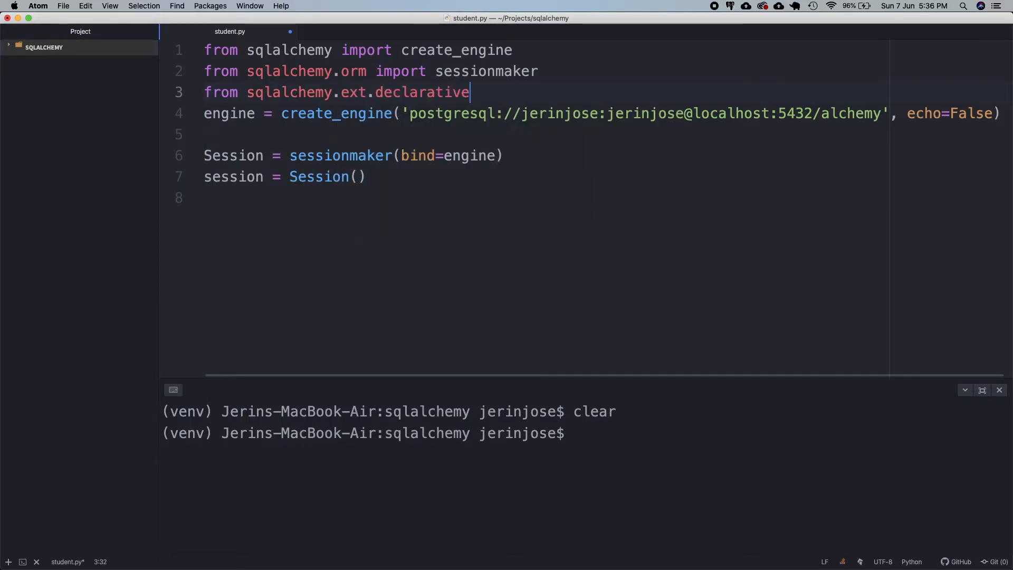
text(import declarative_base)
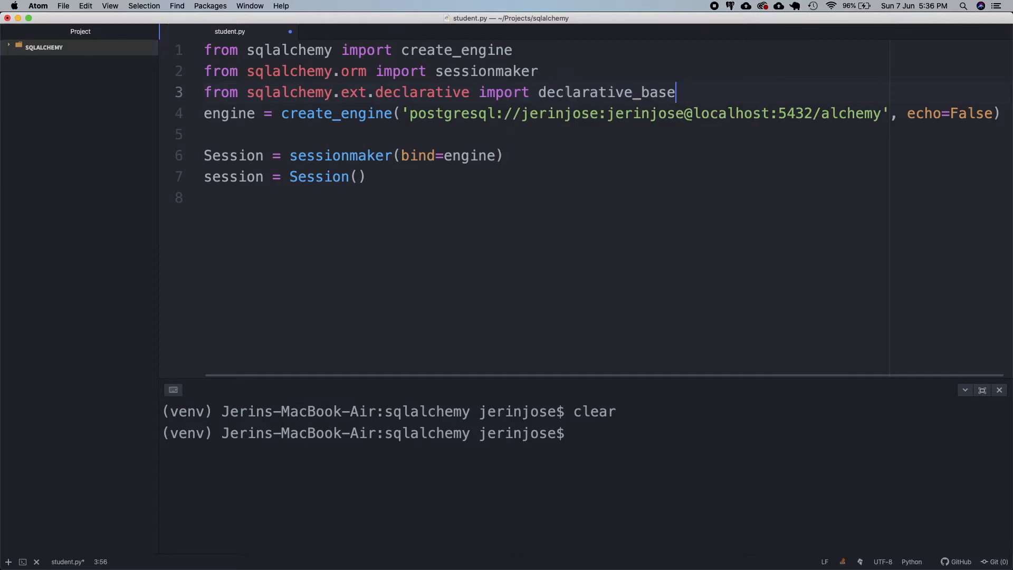
text(Base =)
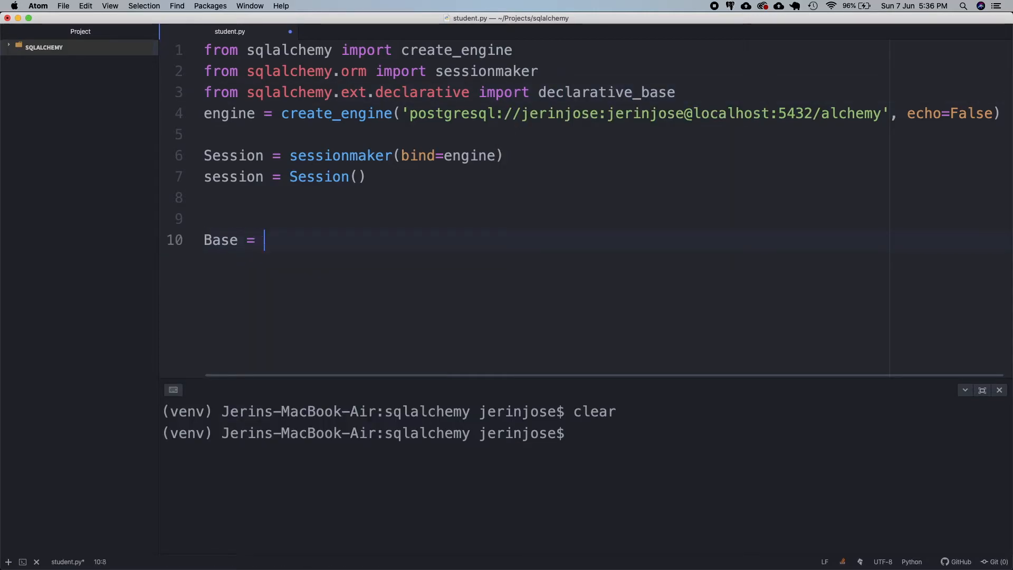
text(declarative_base())
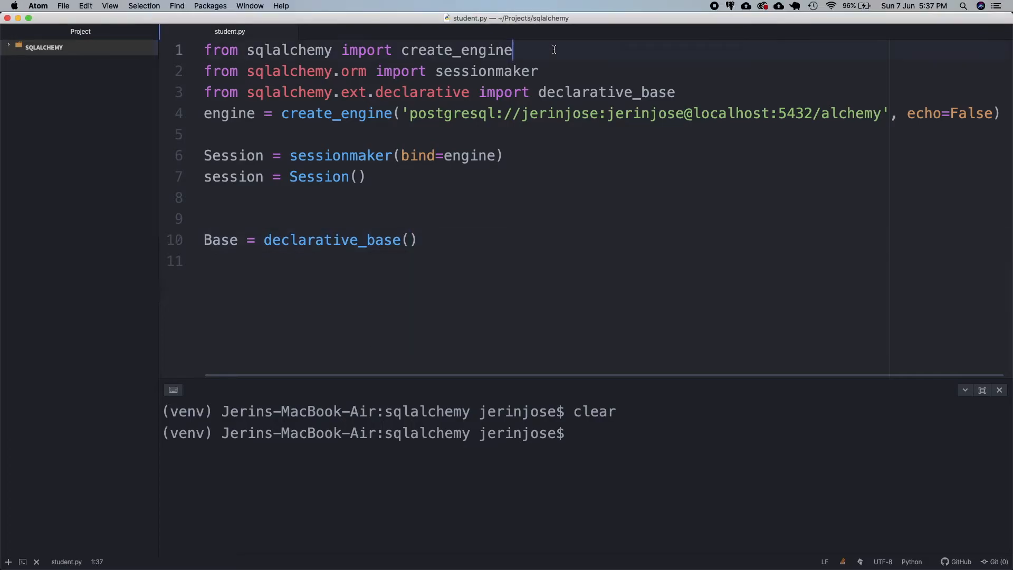
- Add Column, Integer, String to the import and start class Student(Base) with __tablename__ 'student'
text(, Column, I)
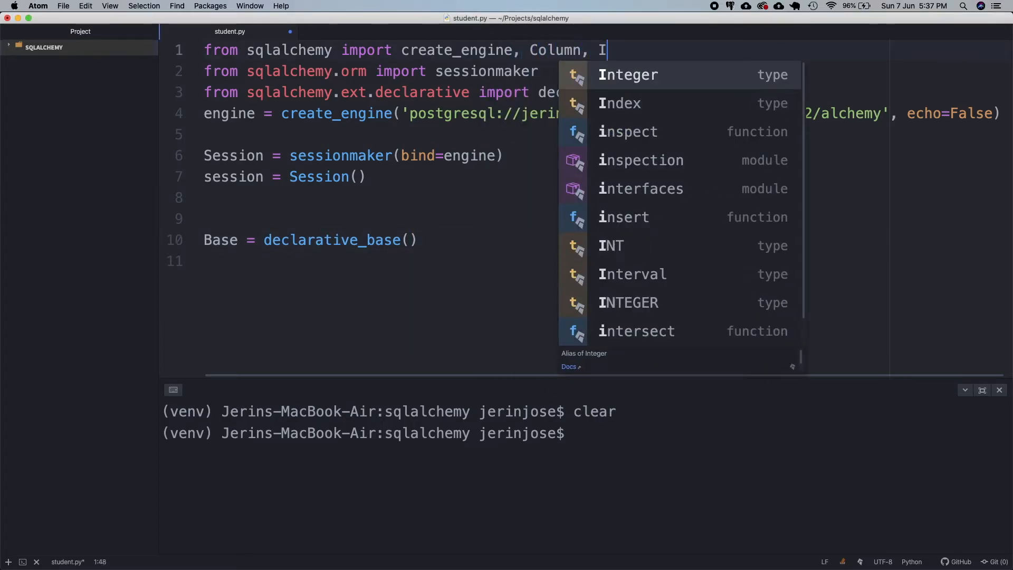
text(nteger, String)
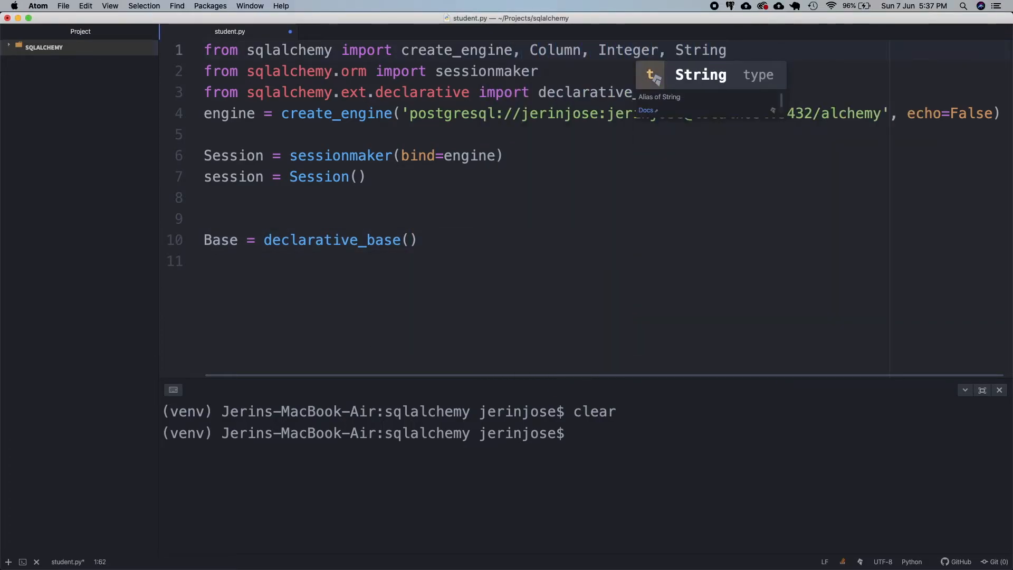
text(class St)
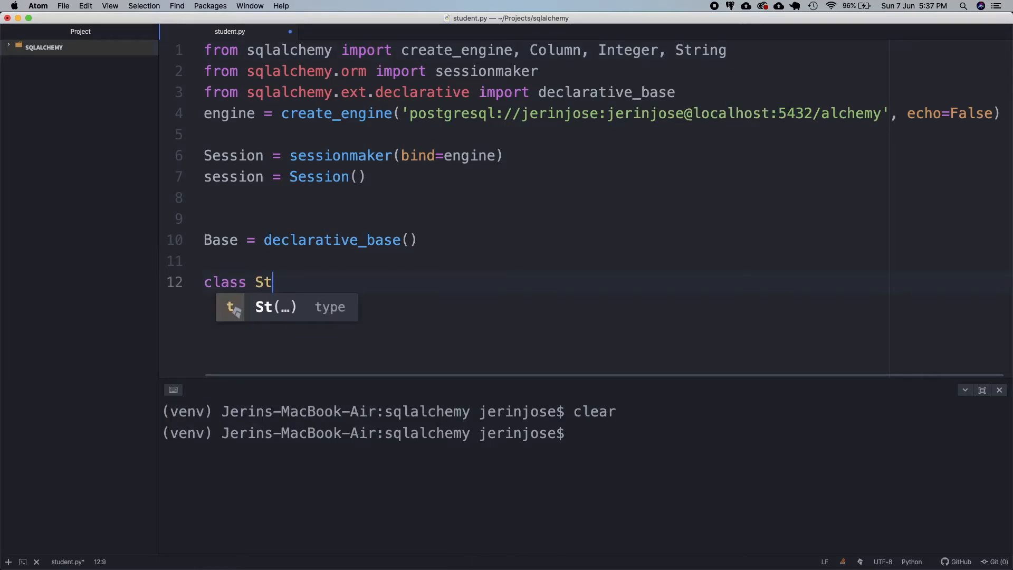
text(udent(Base):)
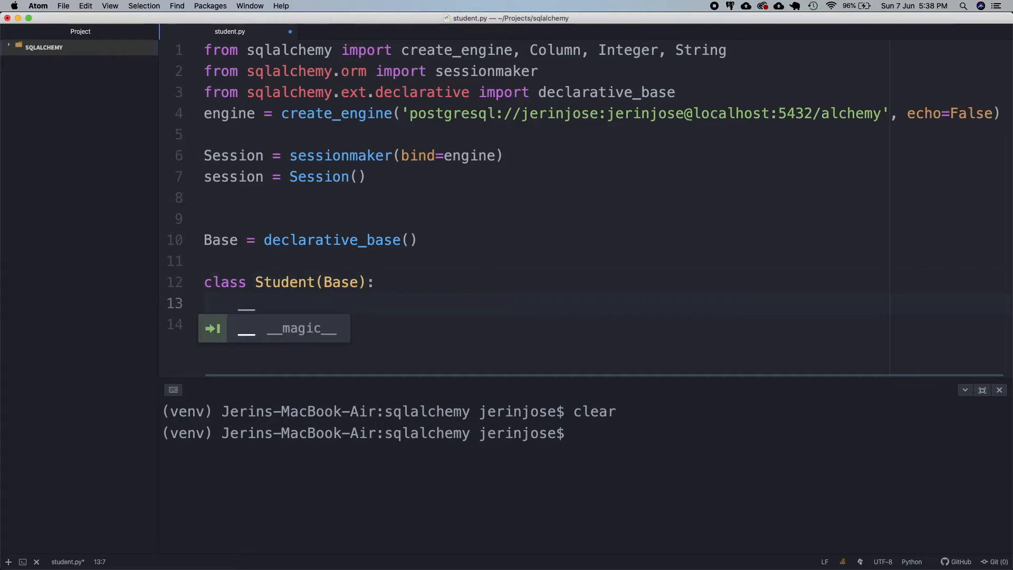
text(tablename)
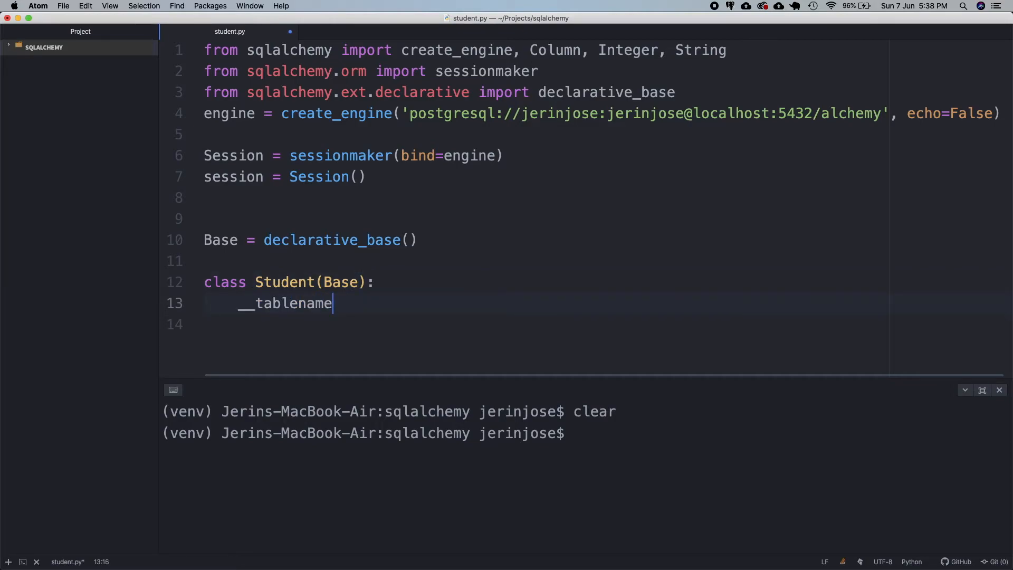
text(__ =)
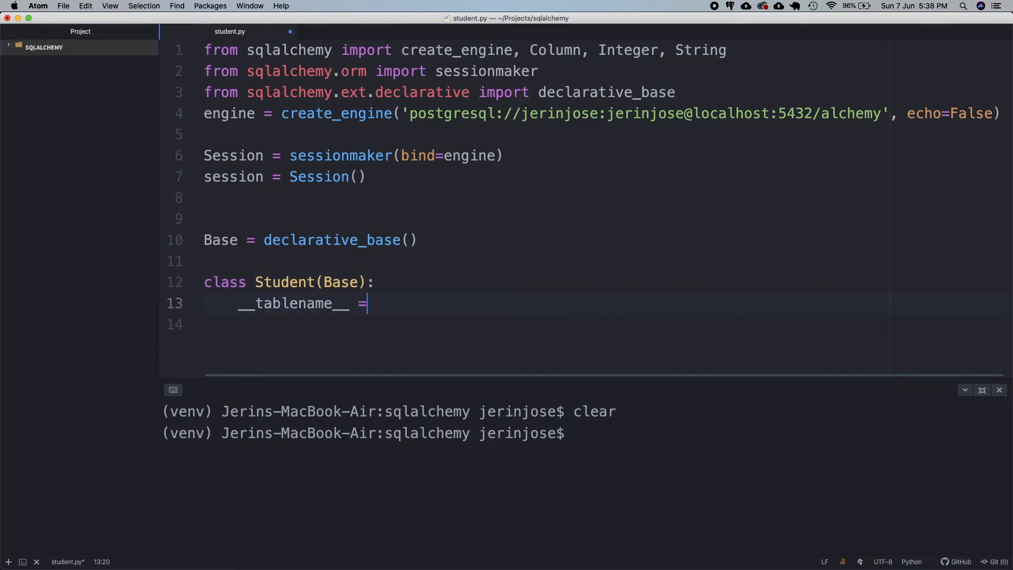
text('st')
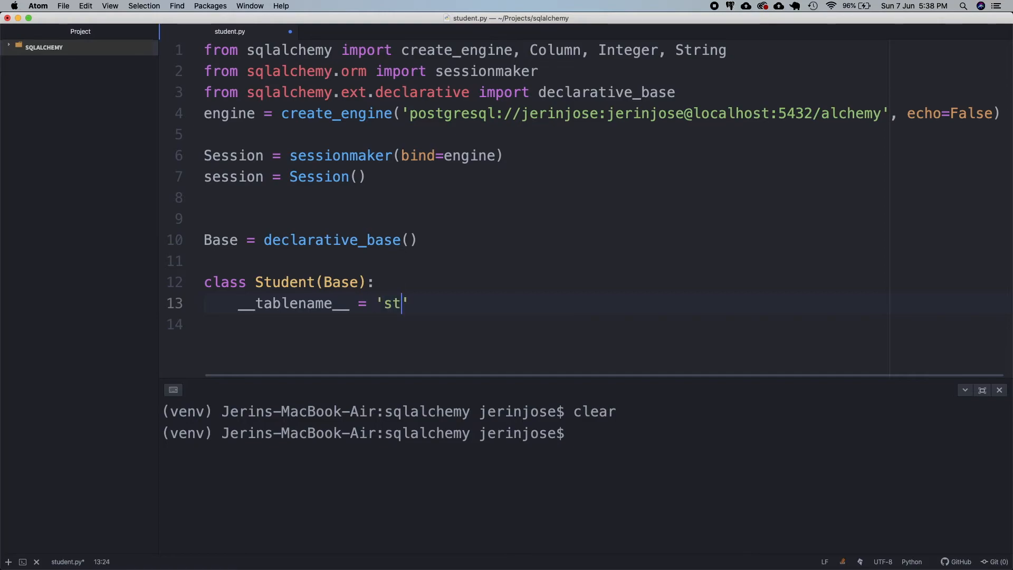
text(udent)
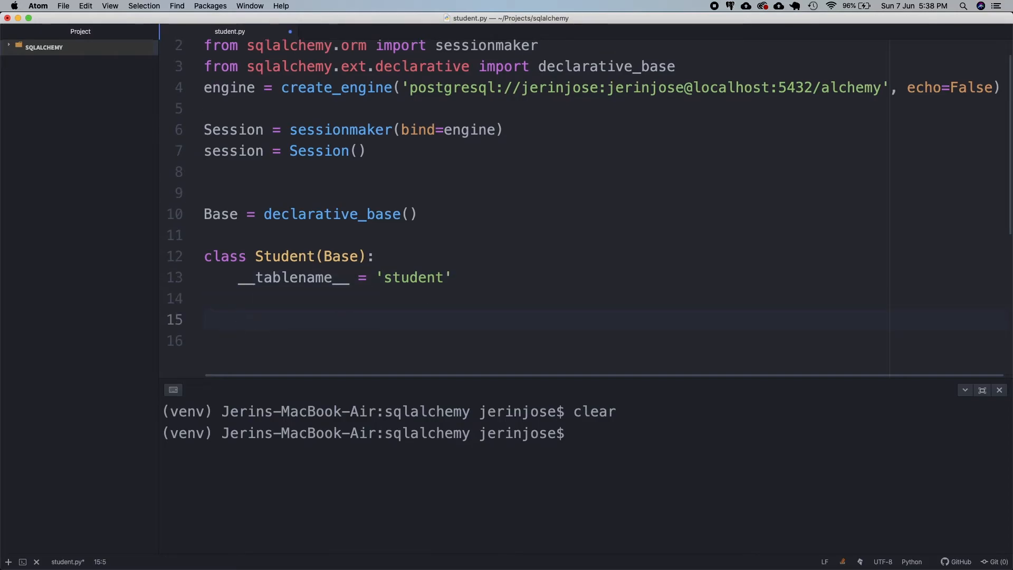
- Add an integer primary key id column and a String(50) name column
text(id = Colu)
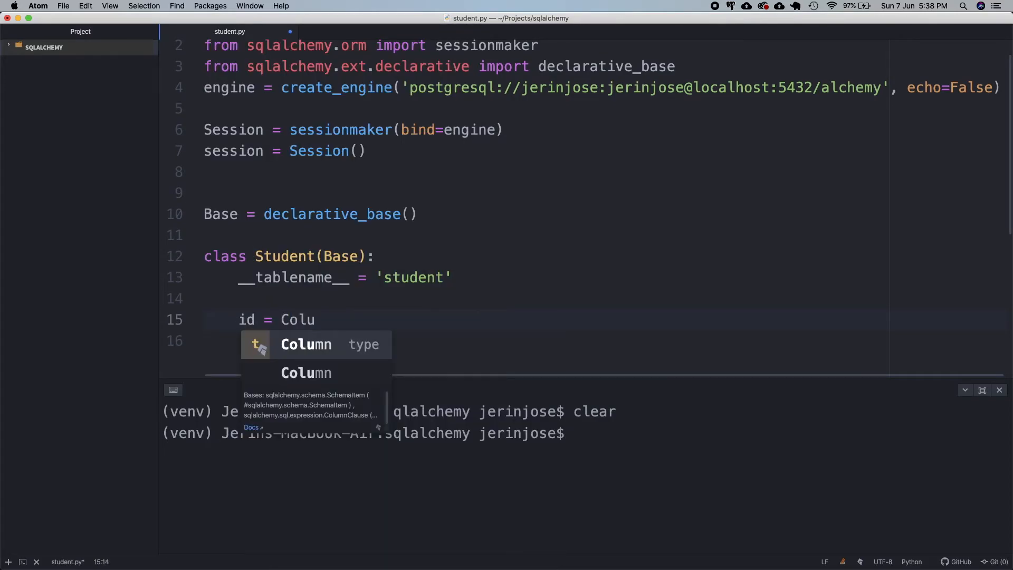
text(mn(Integr)
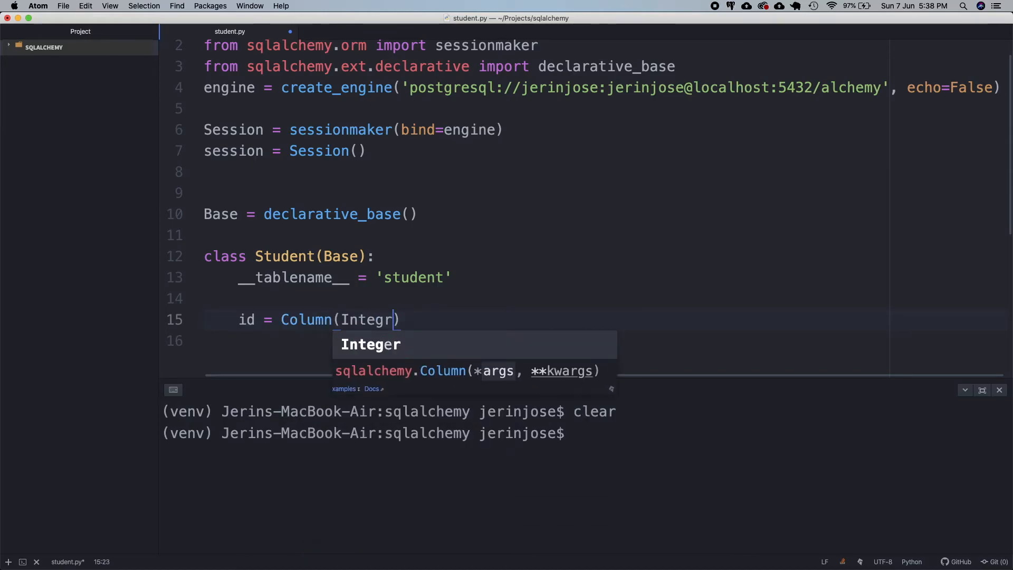
text(, primary_k)
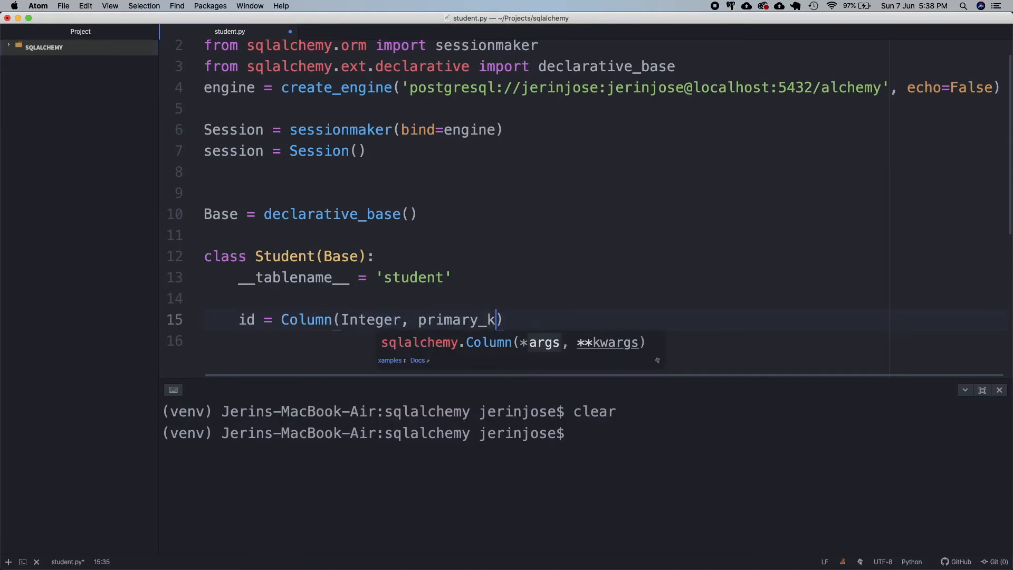
text(ey=True)
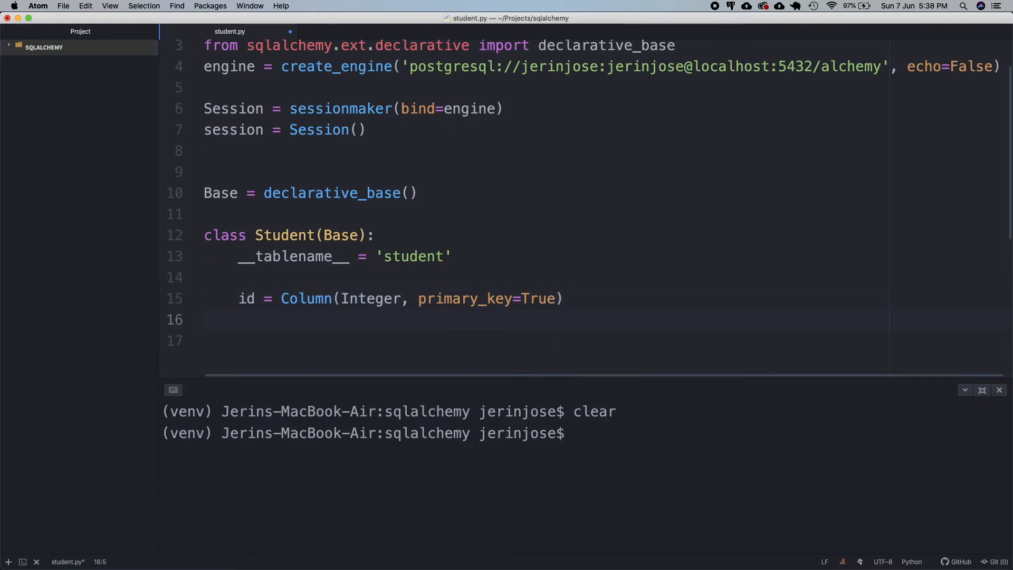
text(name = C)
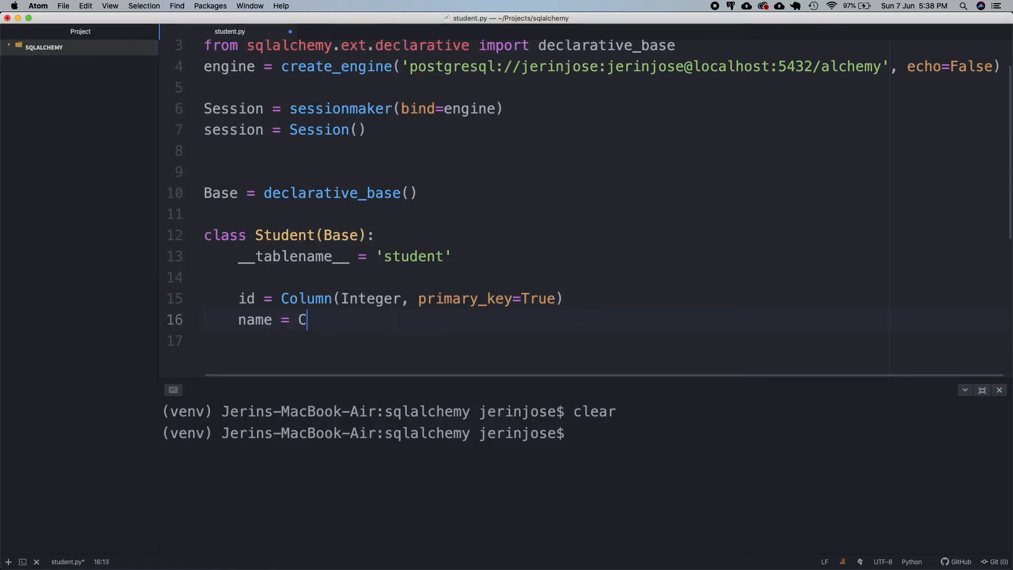
text(olumn(String())
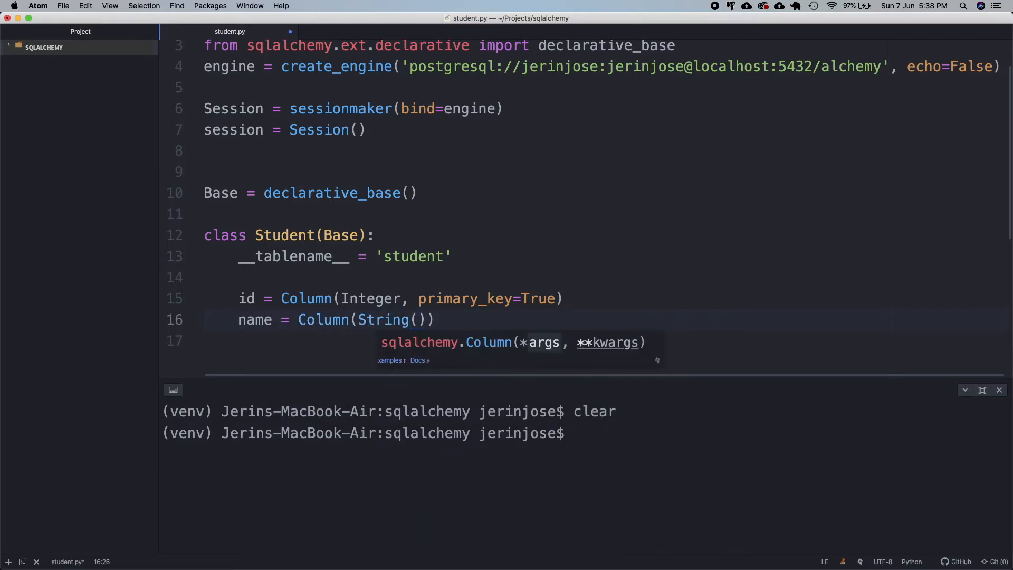
text(50)
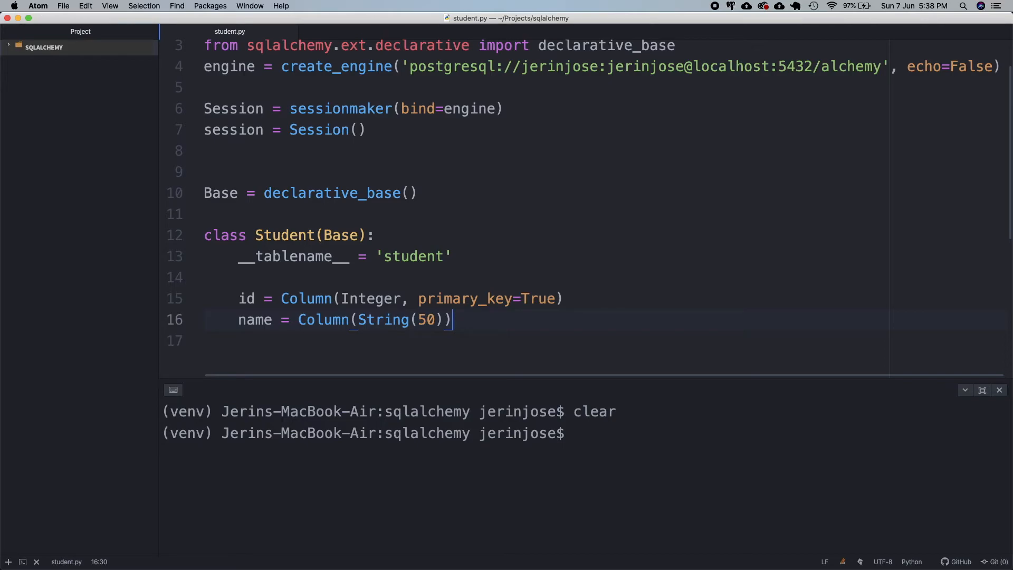
- Add an Integer age column and a String grade column
text(age =)
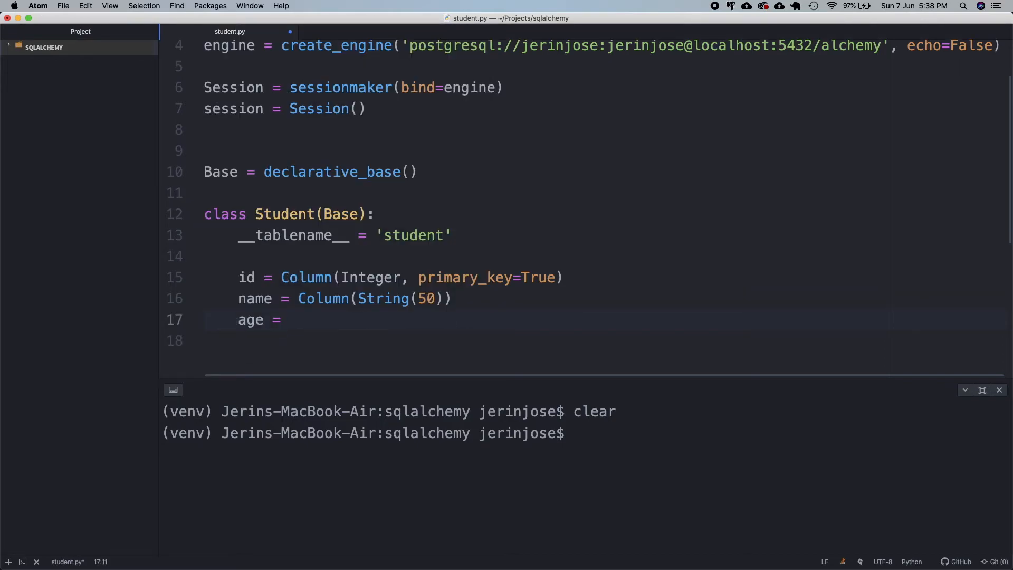
text(Column(Integer)
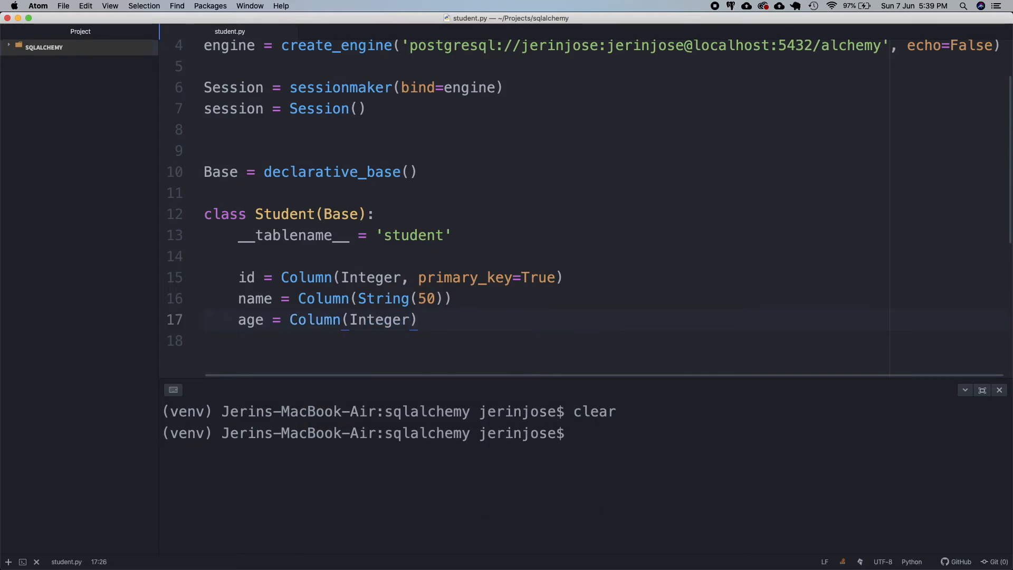
text(grade)
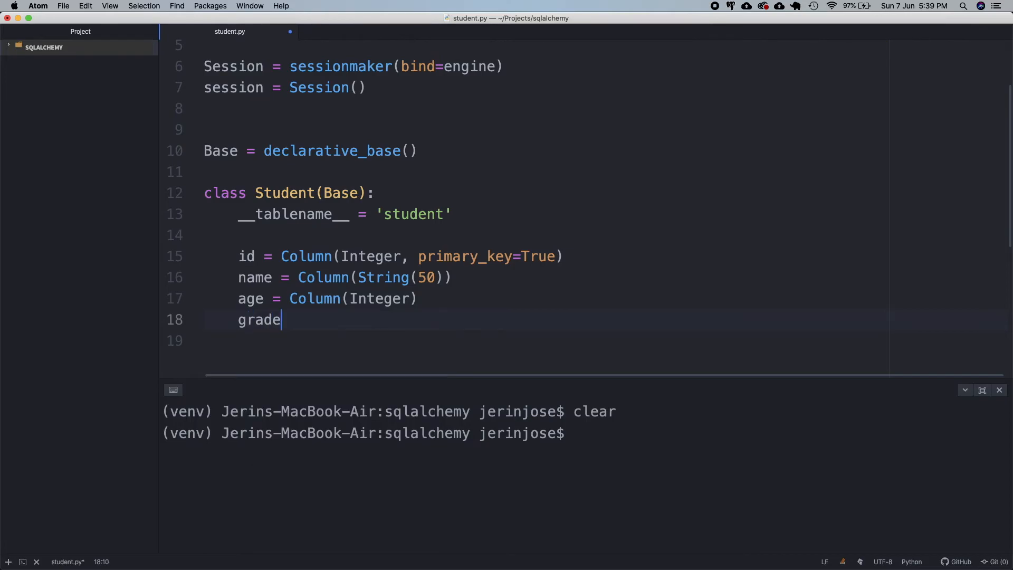
text(= Column()
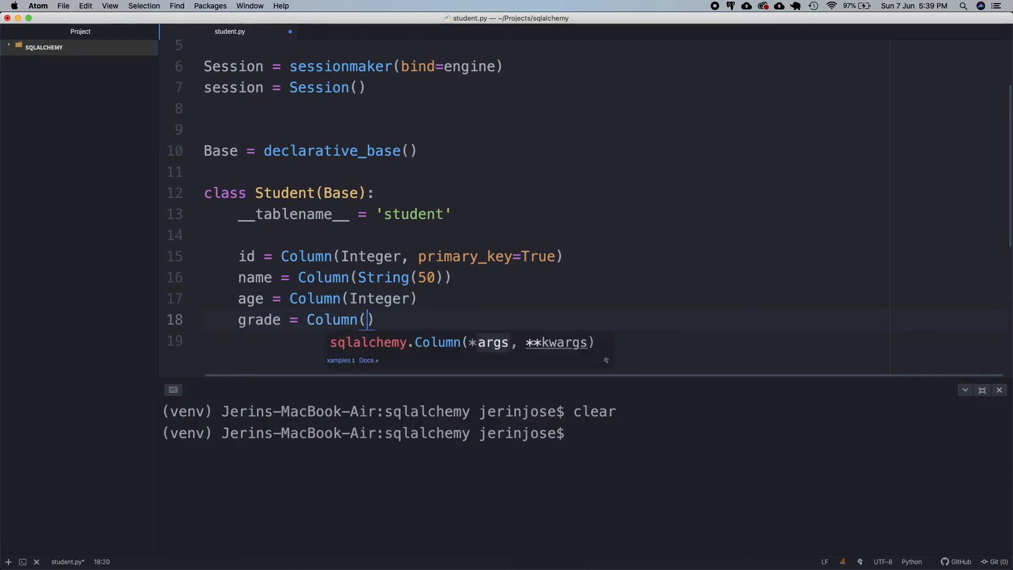
text(String(8)
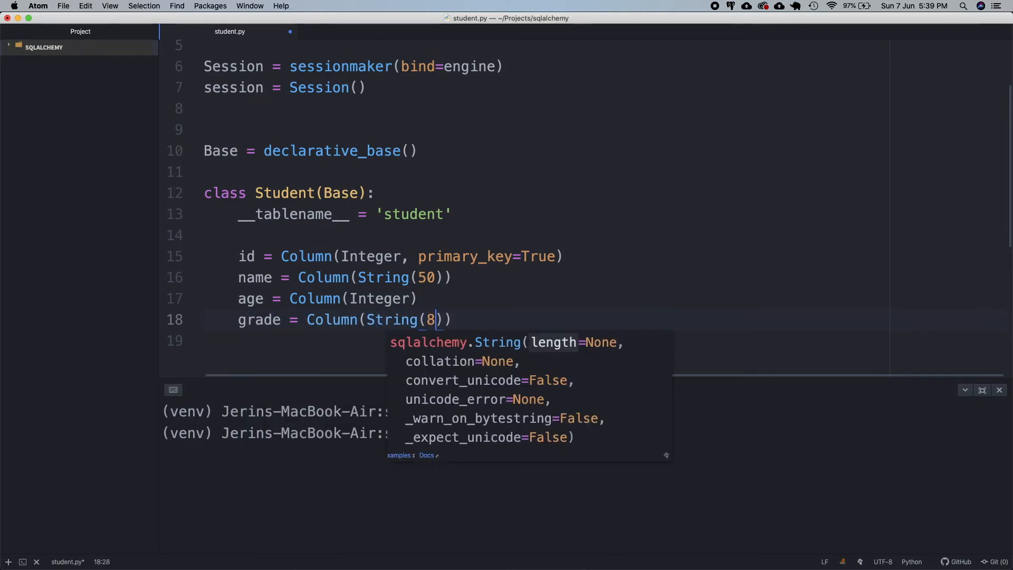
text(0)
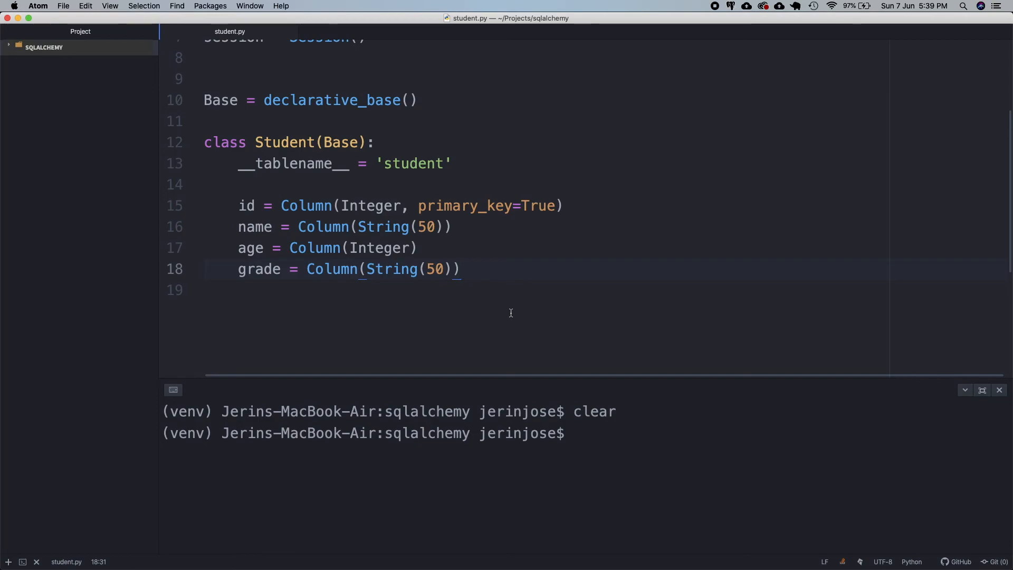
- Add Base.metadata.create_all(engine) to the script
text(Base.me)
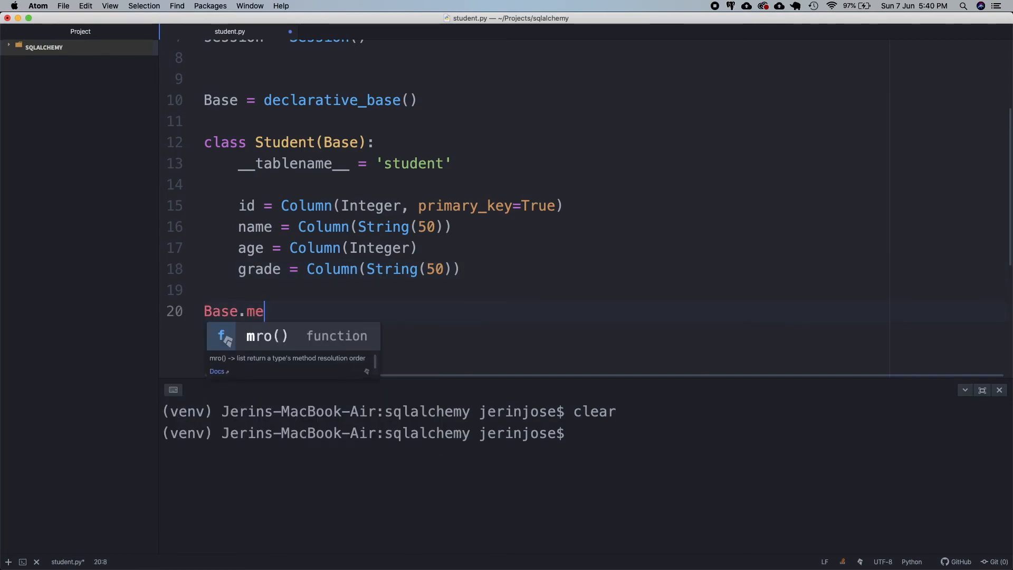
text(tadata.)
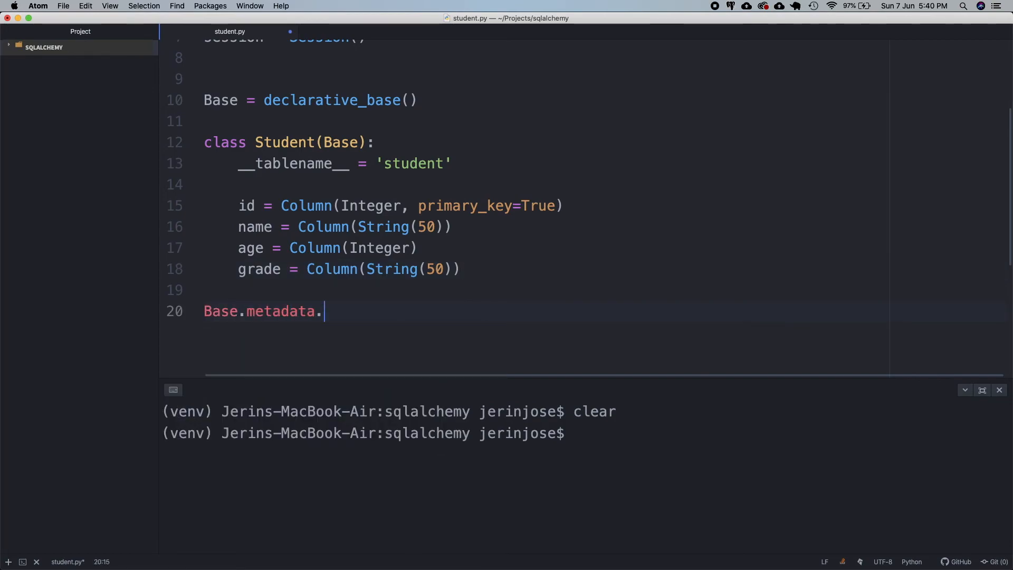
text(create_all())
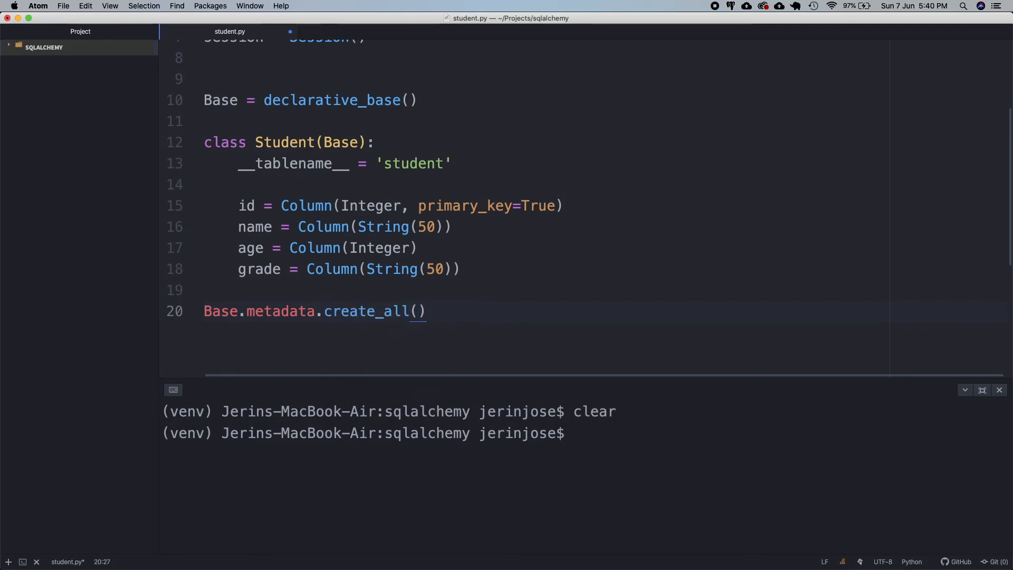
text(engine)
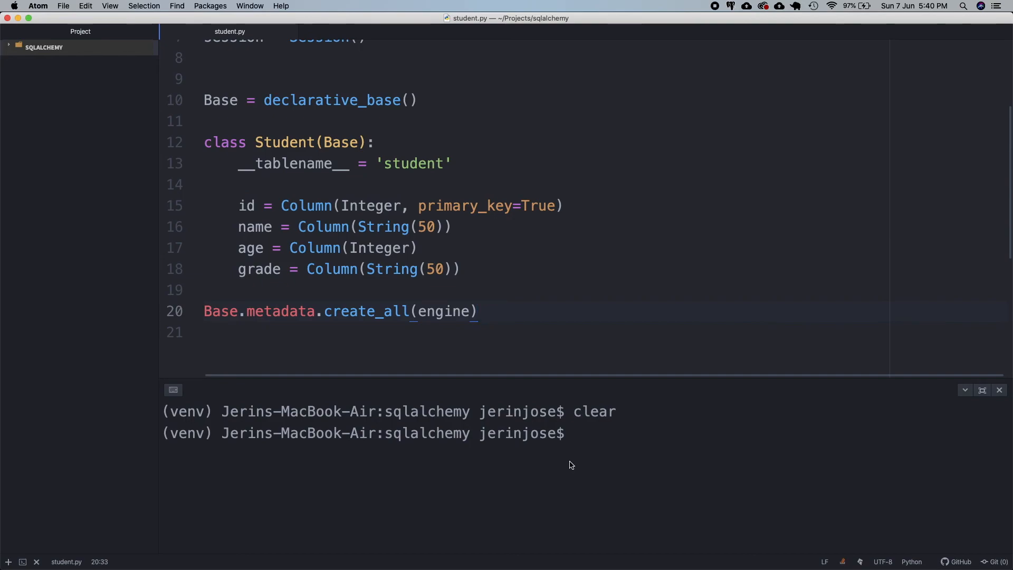
- Run python3 student.py and check the student table's columns in pgAdmin
text(python3)
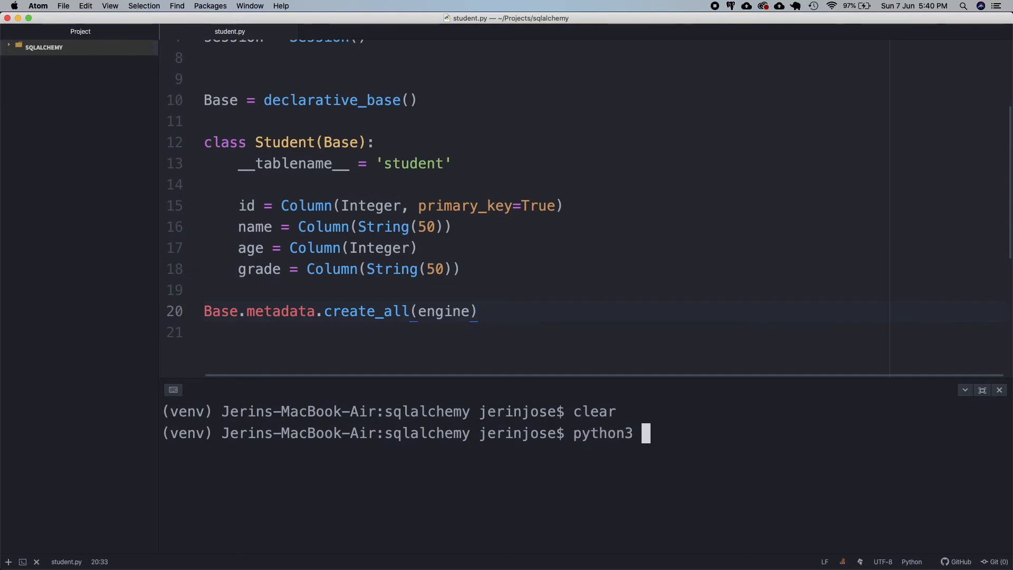
text(student.py)
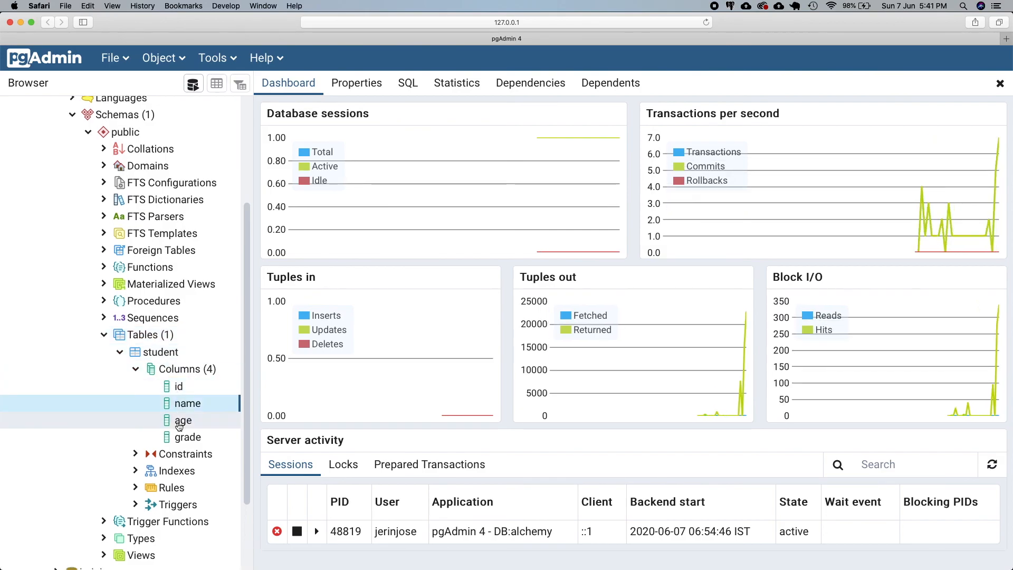
click(189, 437)
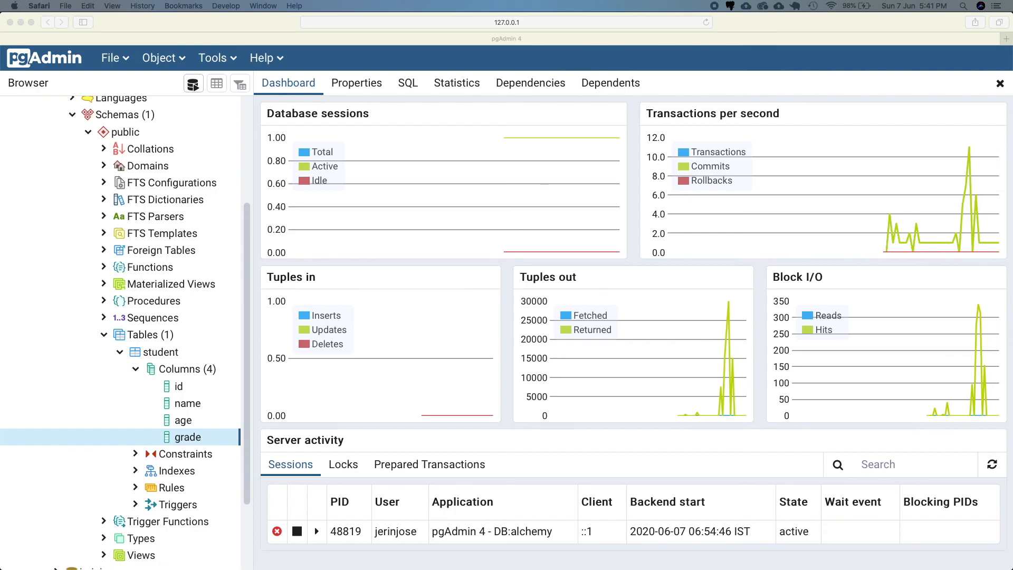